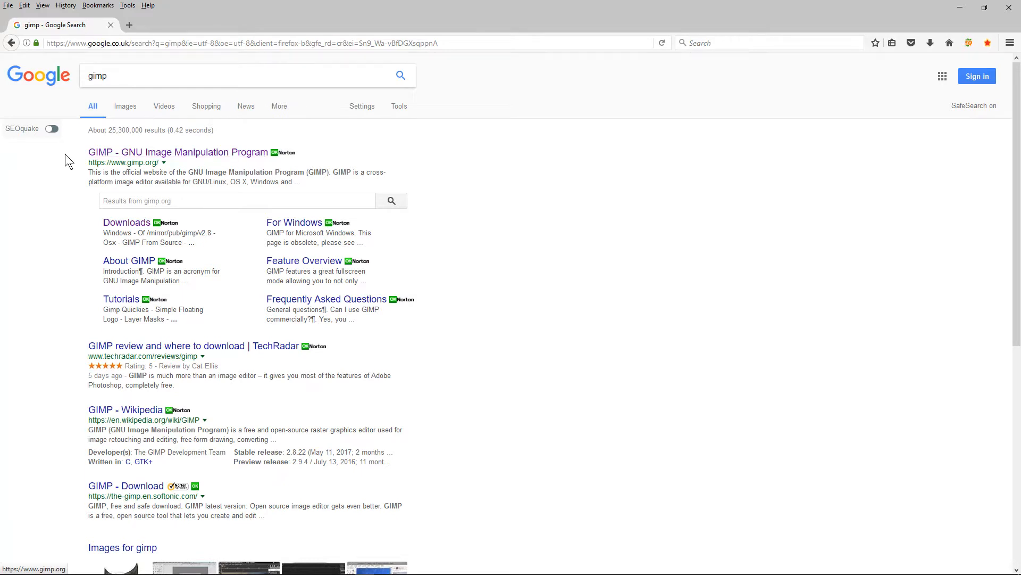
mouse_move(169, 183)
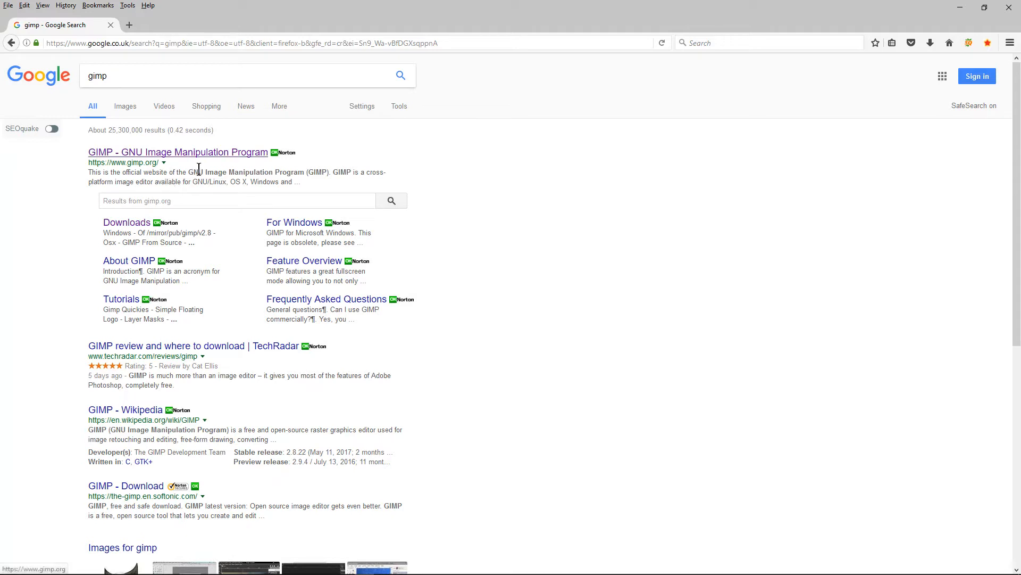
Step: Open the official gimp.org site from the 'GIMP - GNU Image Manipulation Program' result
click(207, 154)
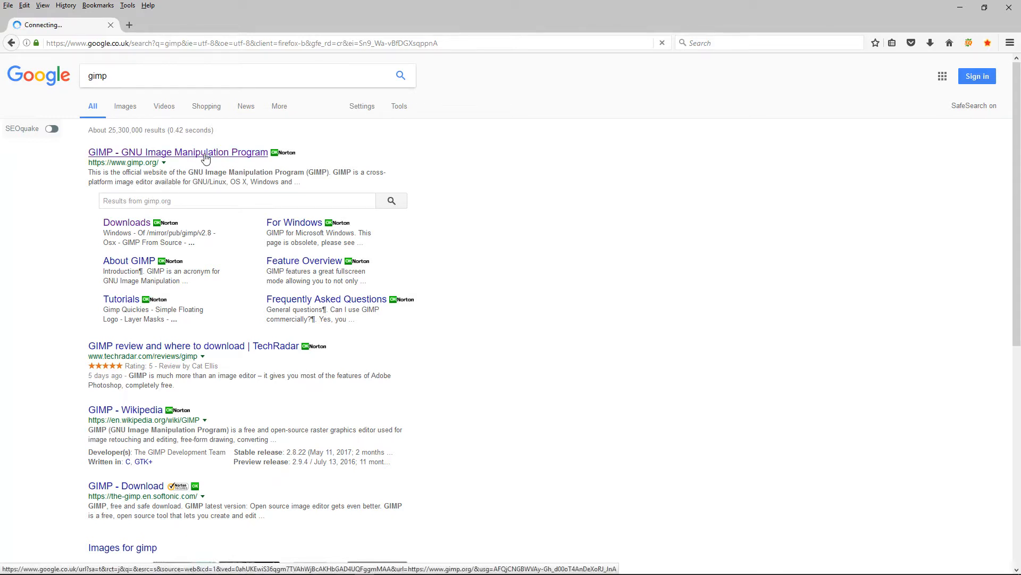
click(206, 154)
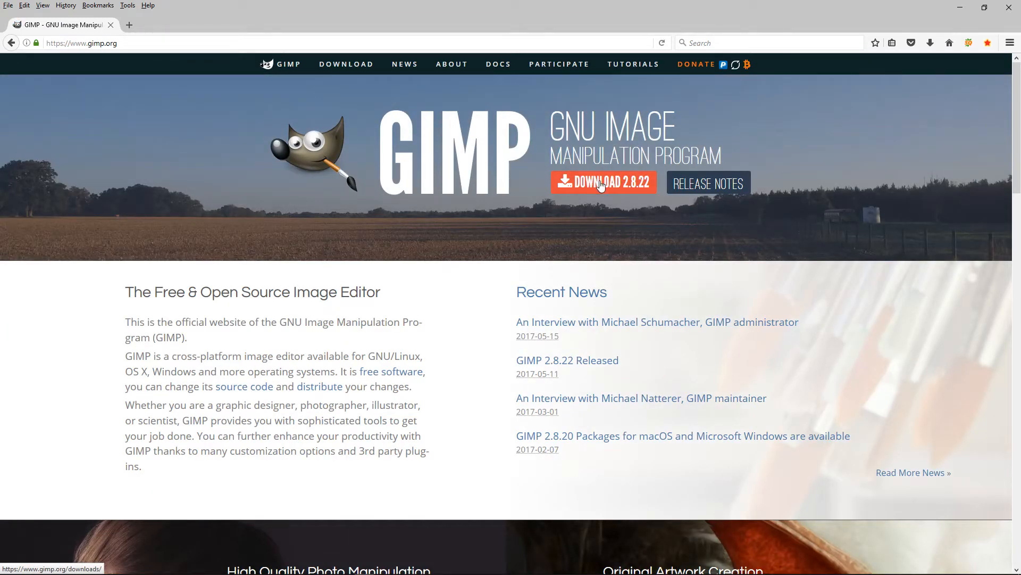
Step: Go to the GIMP Downloads page and select the Download 2.8.22 option
click(603, 182)
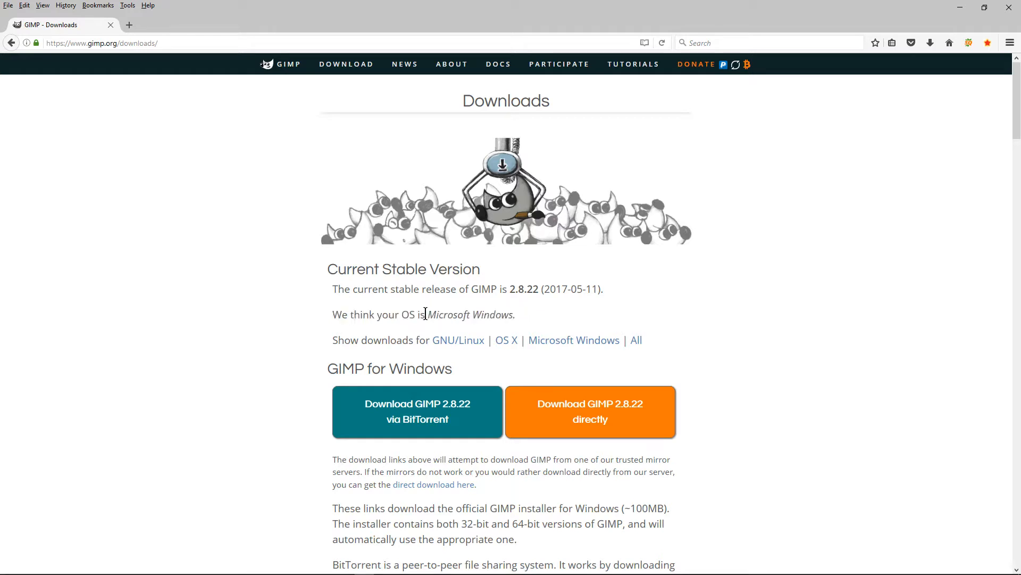
double_click(468, 314)
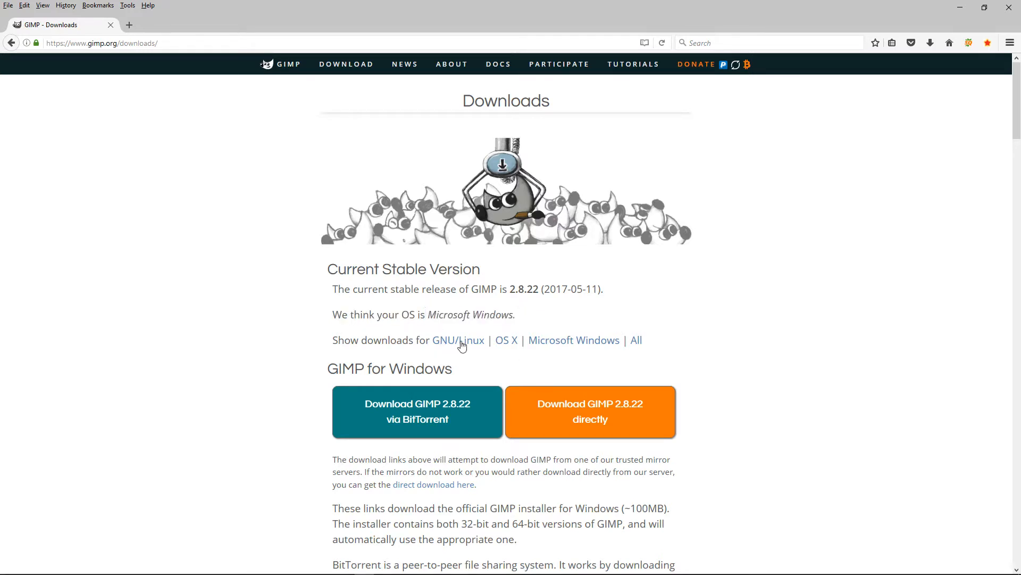
mouse_move(471, 347)
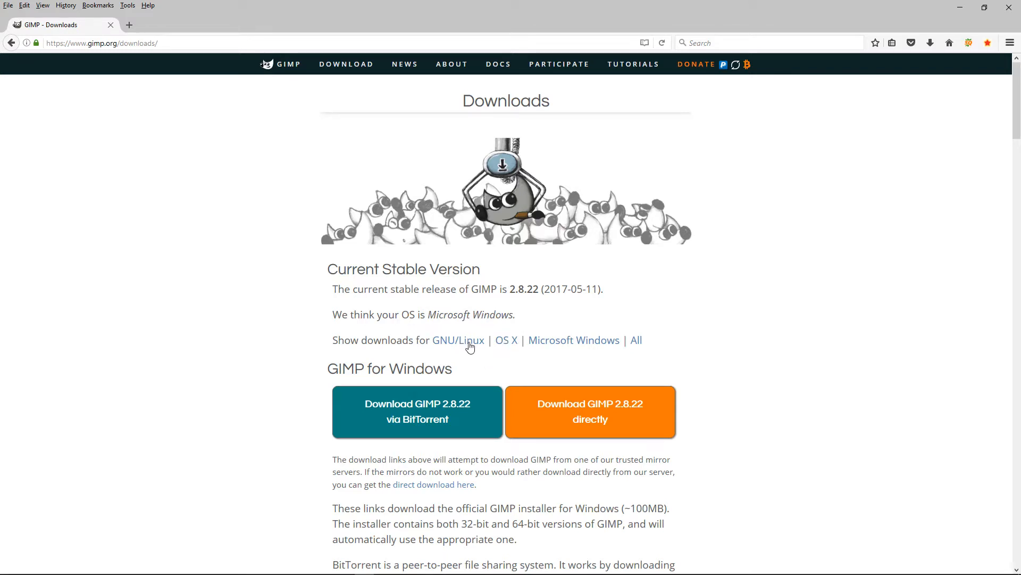
drag(428, 314, 492, 314)
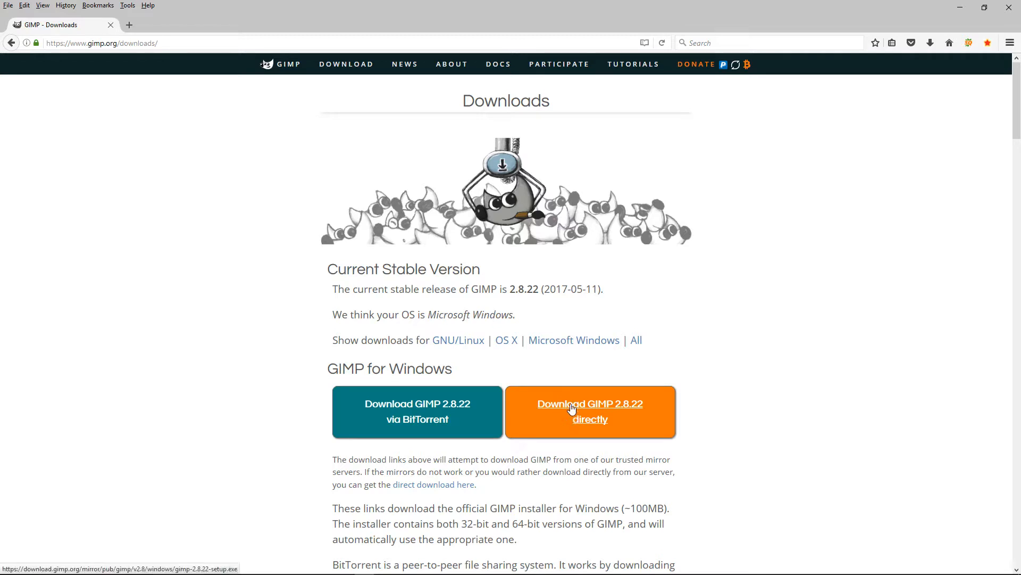
Step: Download GIMP 2.8.22 for Windows directly and save the installer file to disk
click(574, 409)
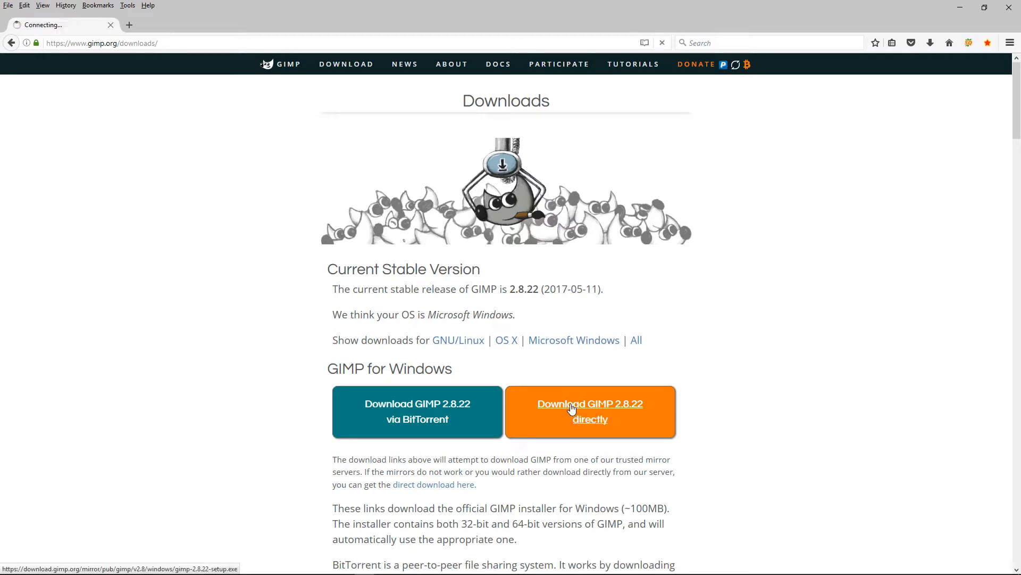
click(590, 411)
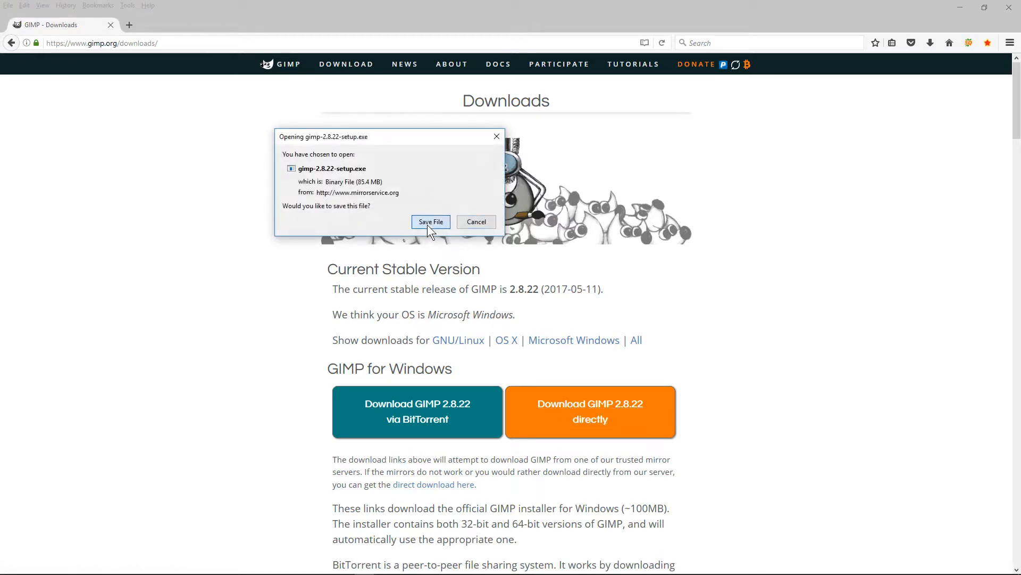
click(430, 221)
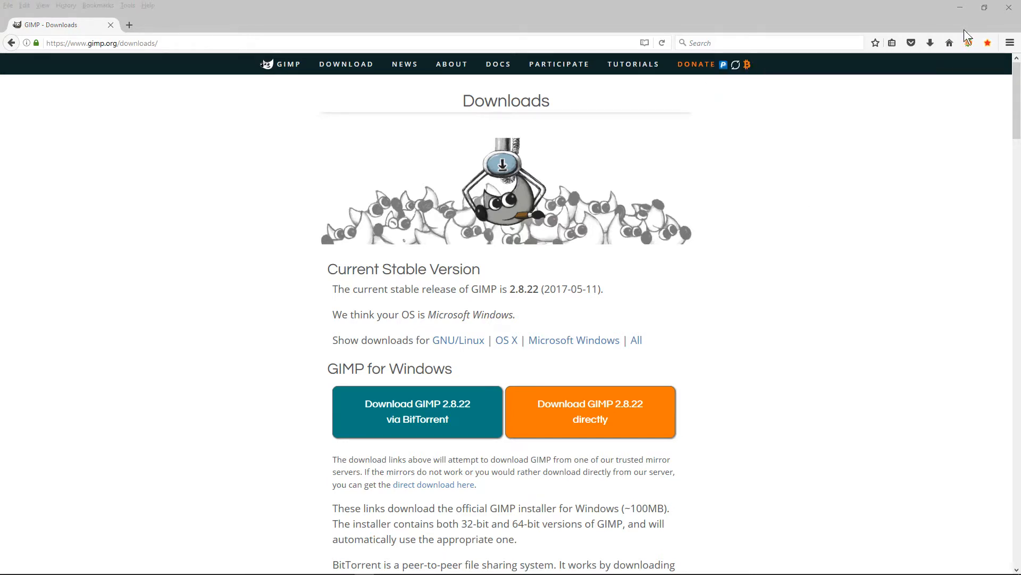
mouse_move(1009, 9)
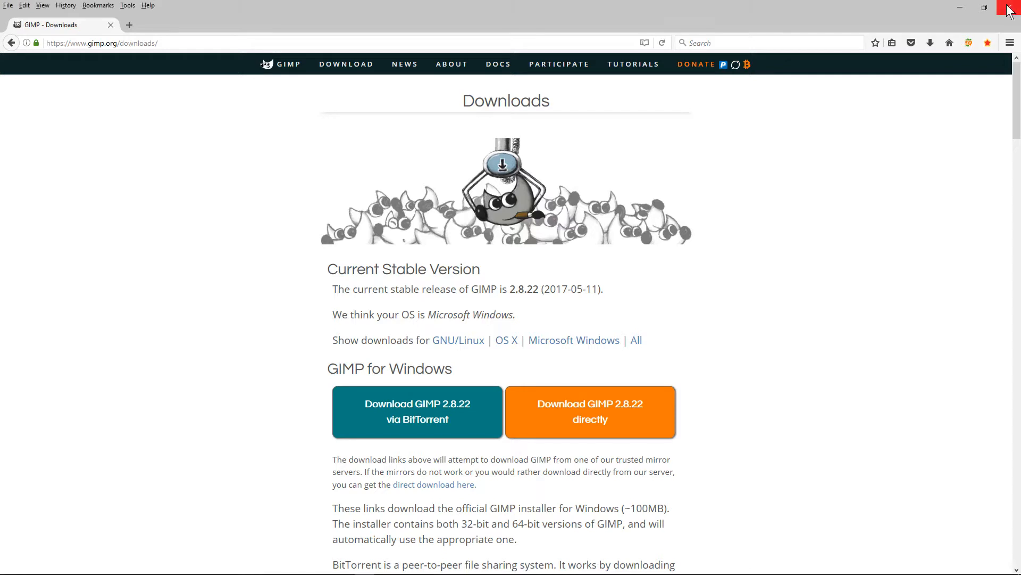
Step: Close the Firefox window so it can be relaunched on its start page
click(1011, 6)
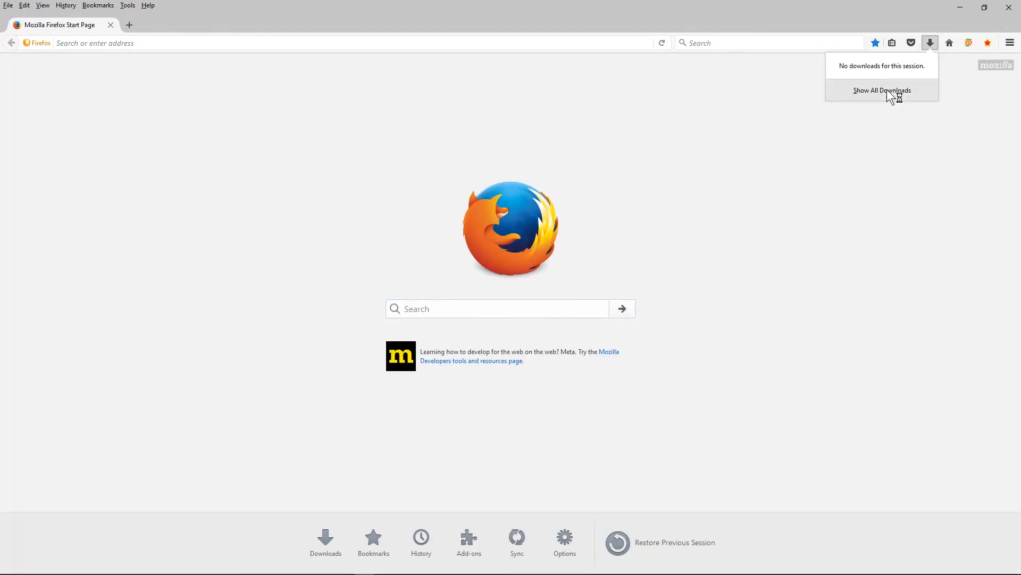
Step: Run gimp-2.8.22-setup.exe from the downloads library, confirm the launch warning, and close the library
click(882, 89)
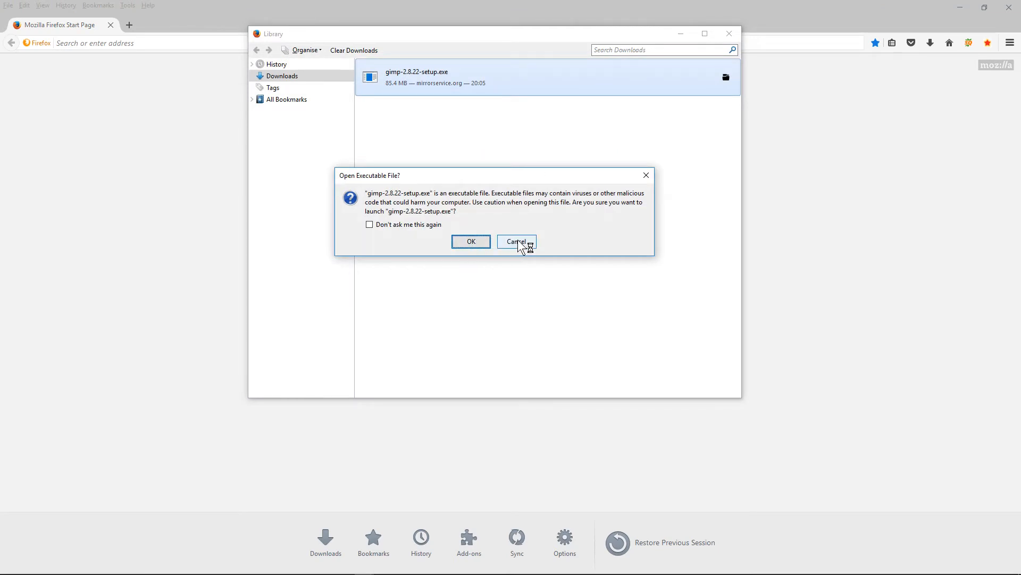
click(517, 241)
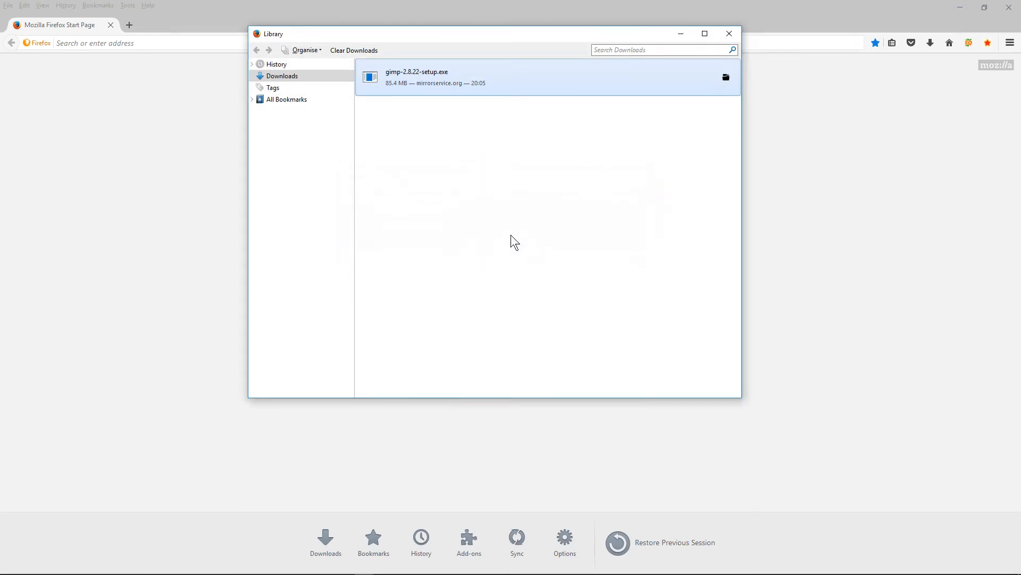
double_click(417, 77)
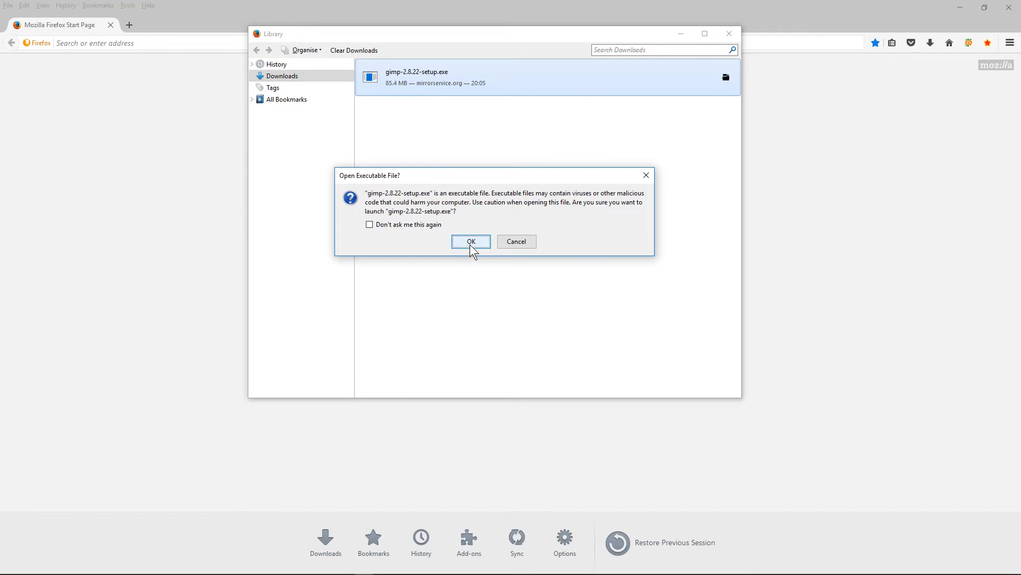
click(471, 242)
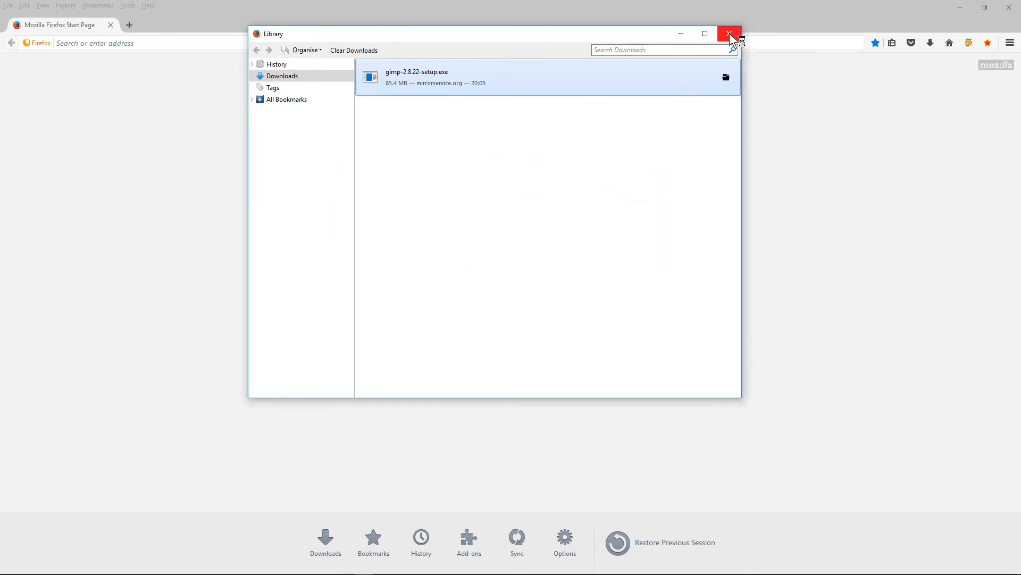
click(726, 33)
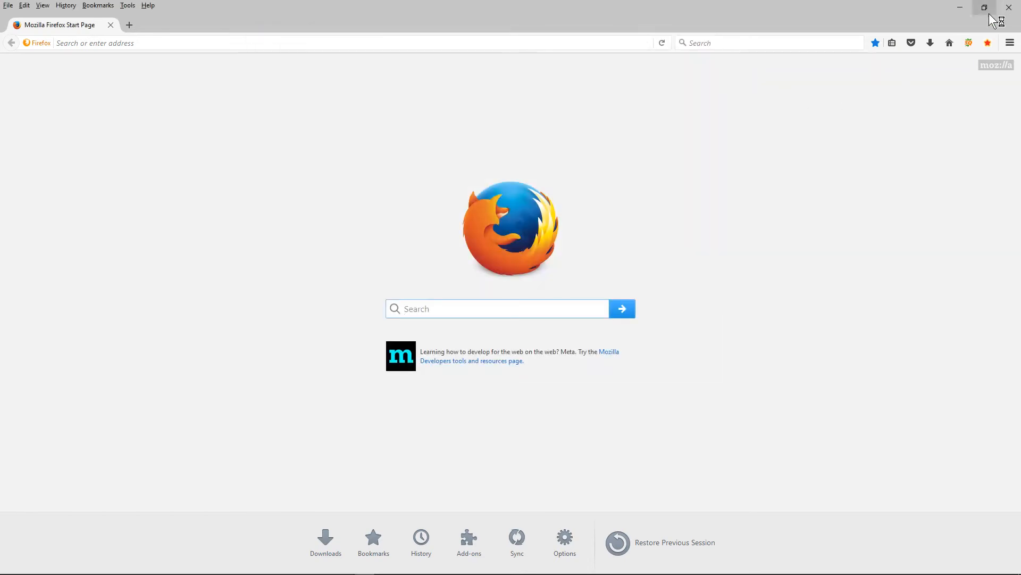
mouse_move(1009, 7)
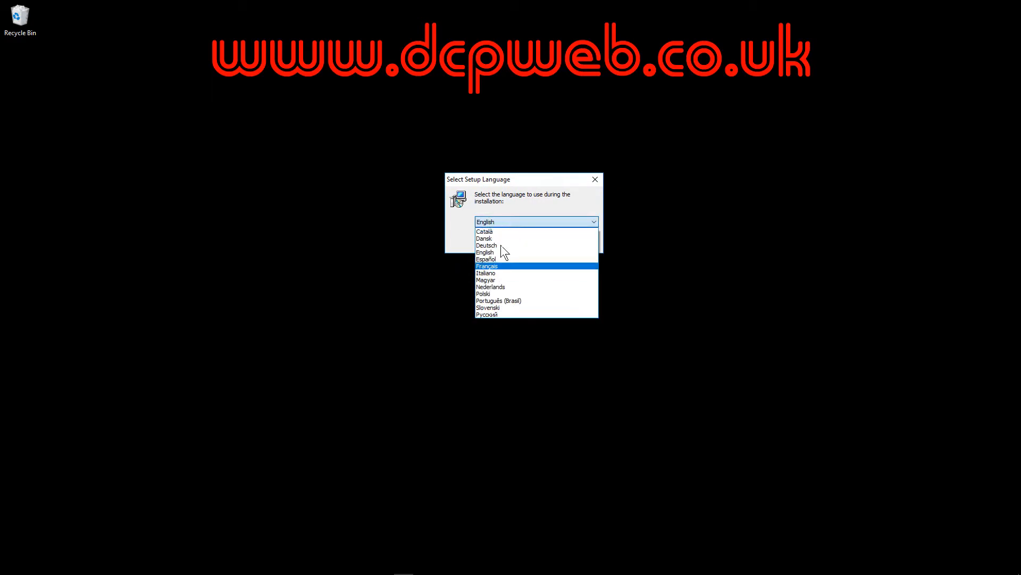
mouse_move(496, 319)
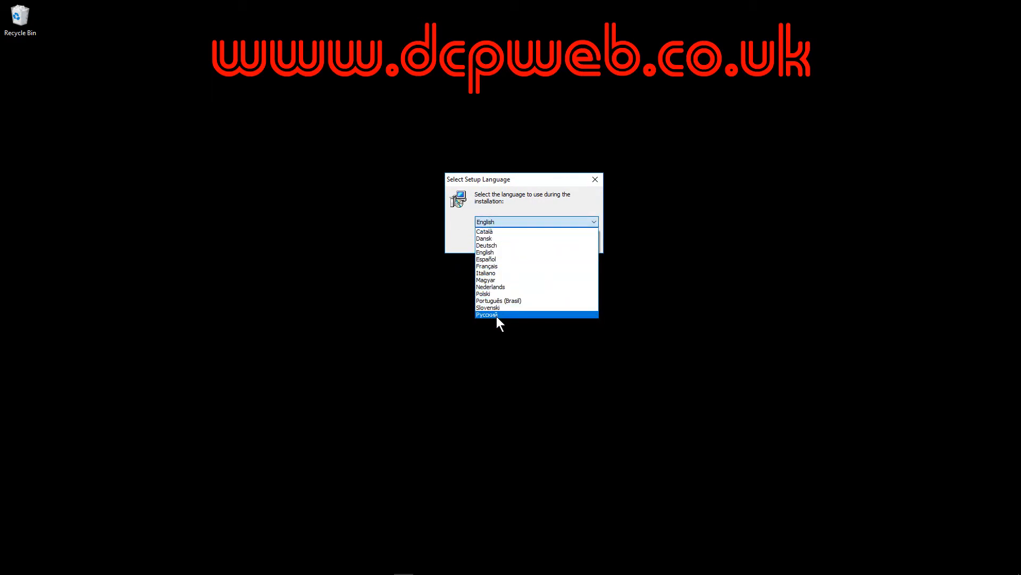
mouse_move(504, 262)
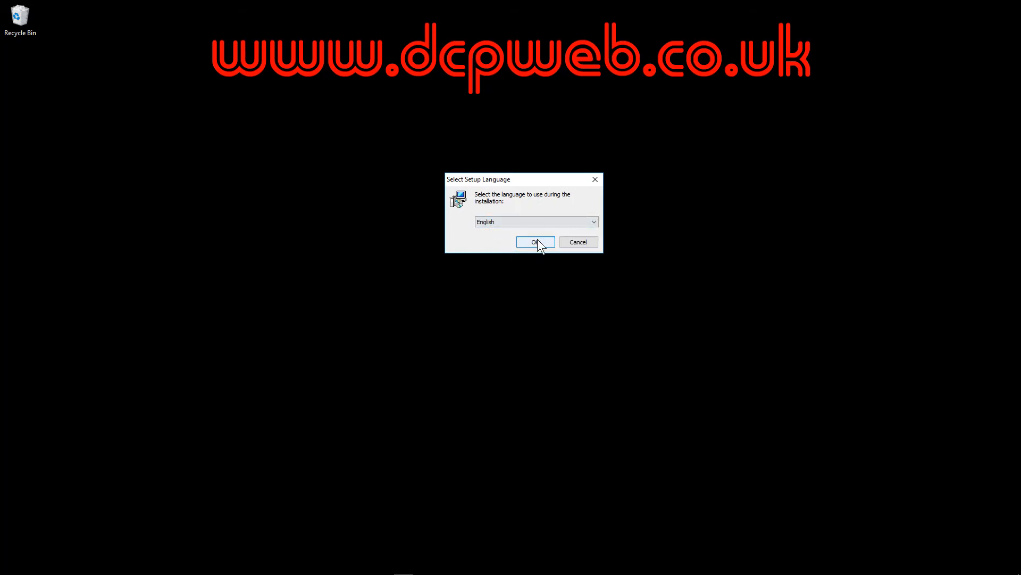
Step: Accept English as setup language and start installing GIMP 2.8 with default settings
click(535, 242)
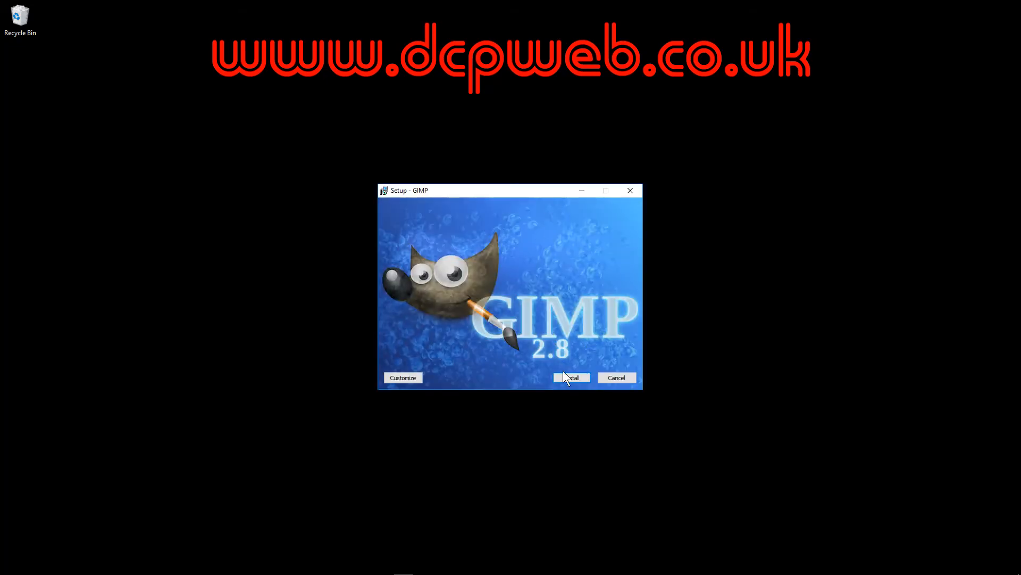
click(571, 377)
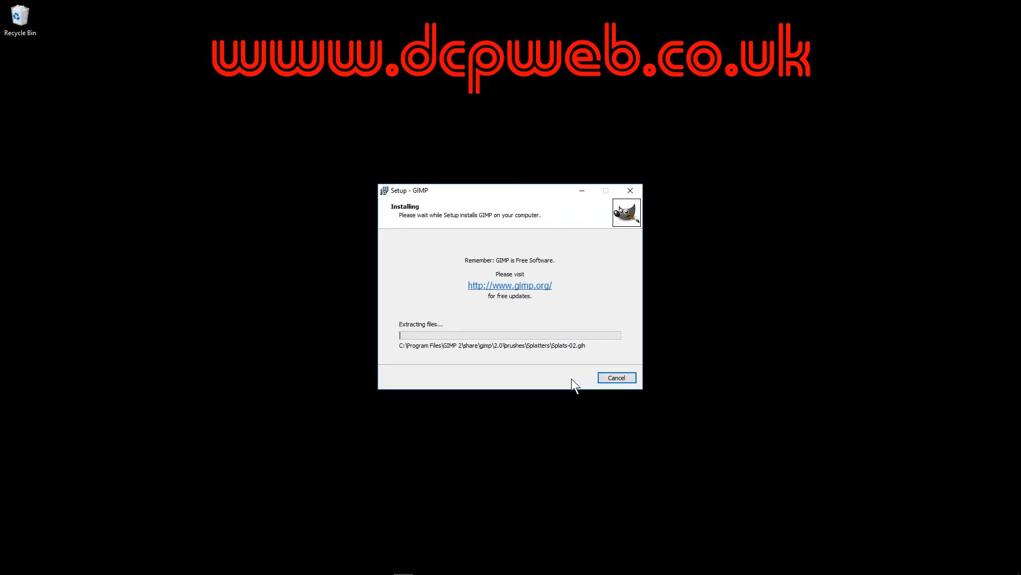
mouse_move(582, 309)
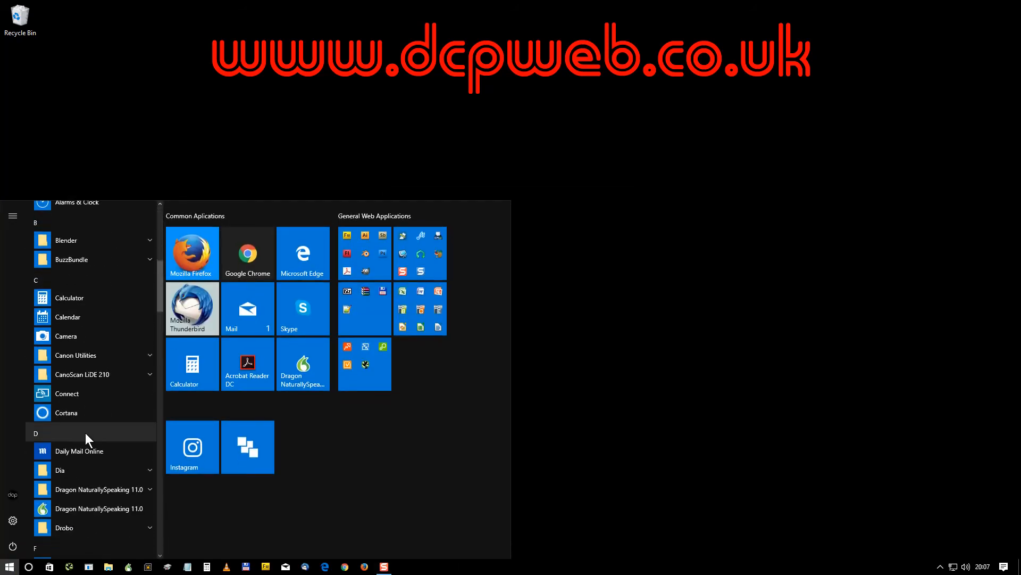
Step: Find the GIMP 2 tile in the Start menu app group and launch it
scroll(down, 3)
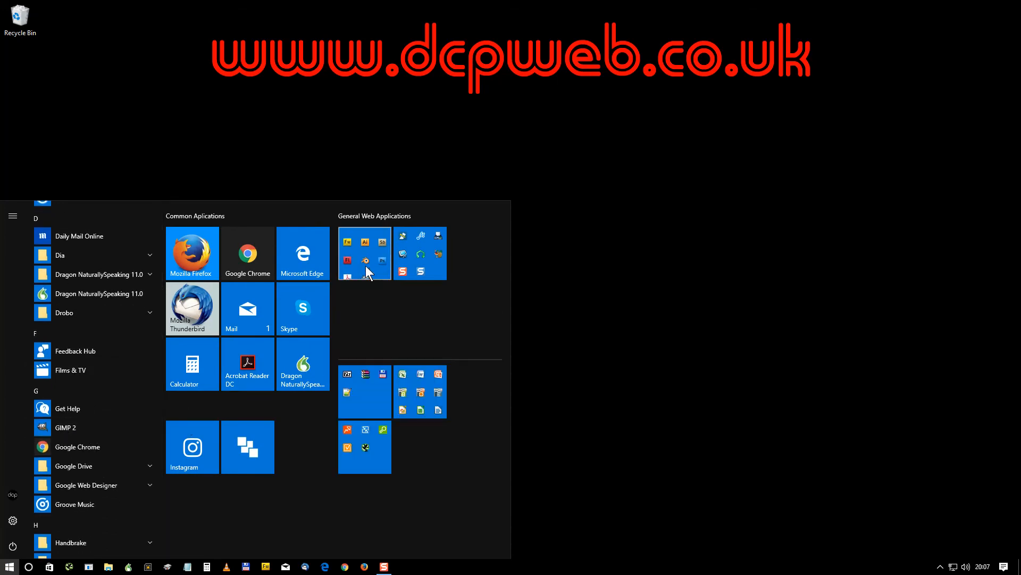
click(364, 254)
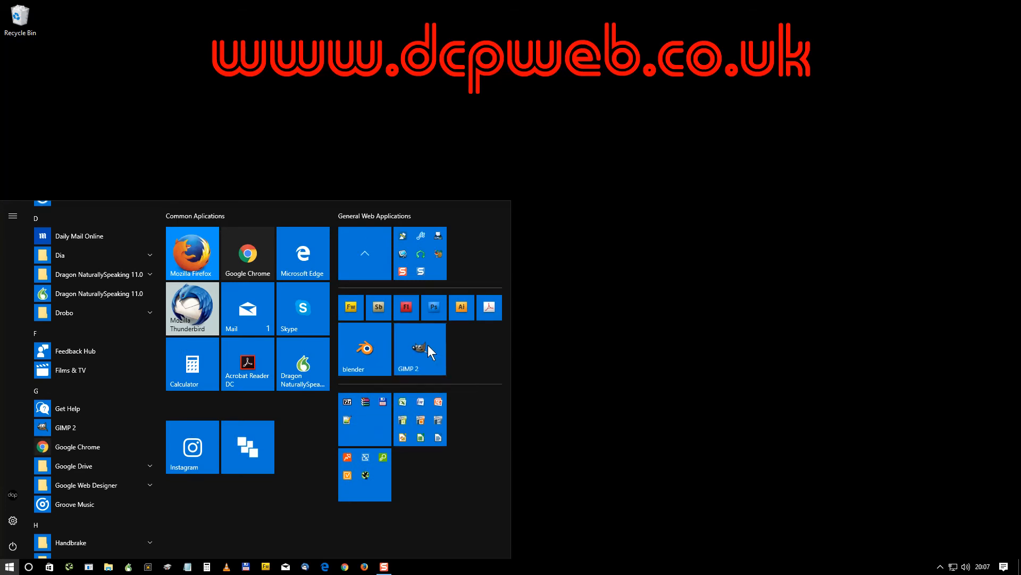
click(419, 349)
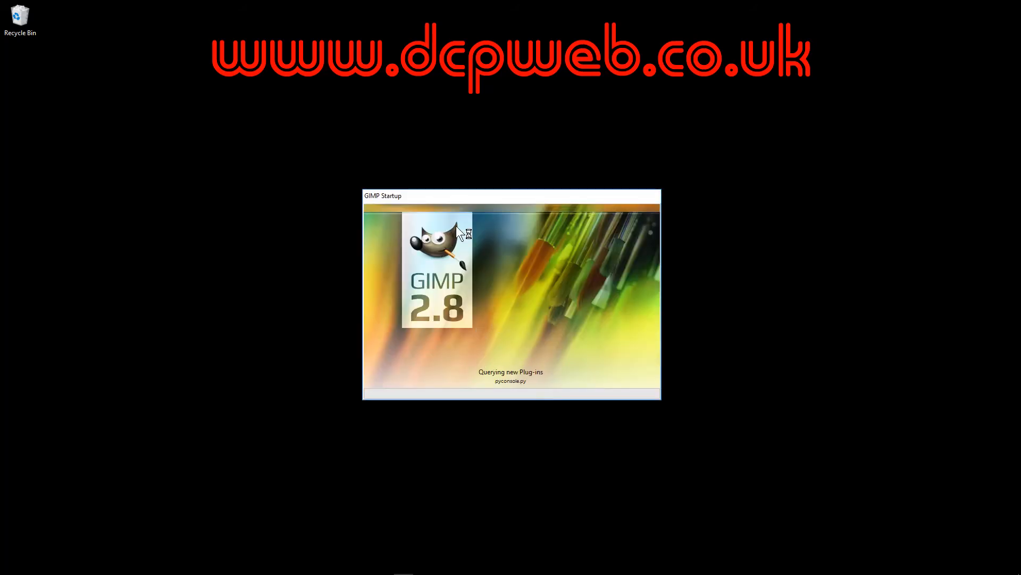
mouse_move(562, 255)
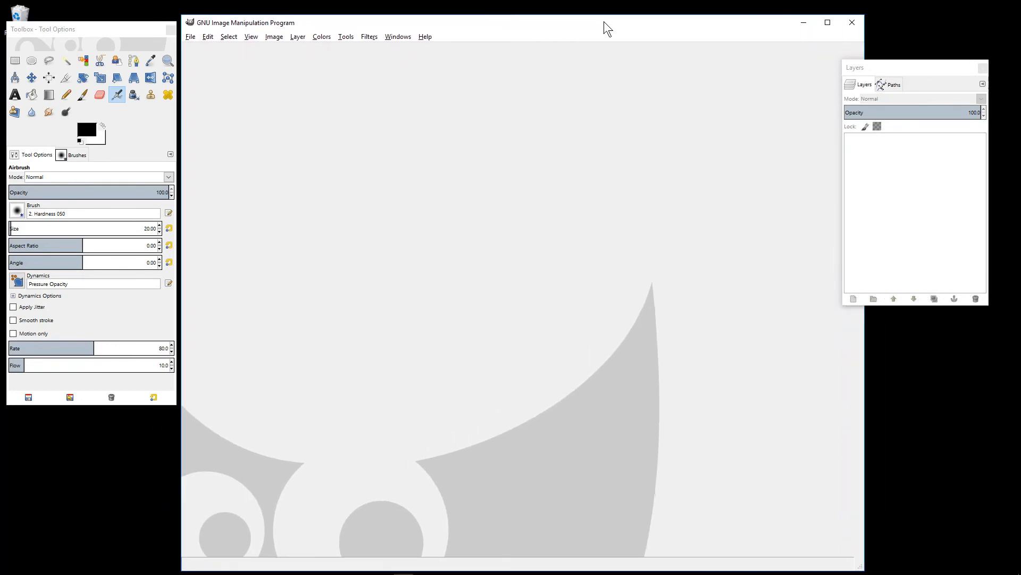
mouse_move(359, 200)
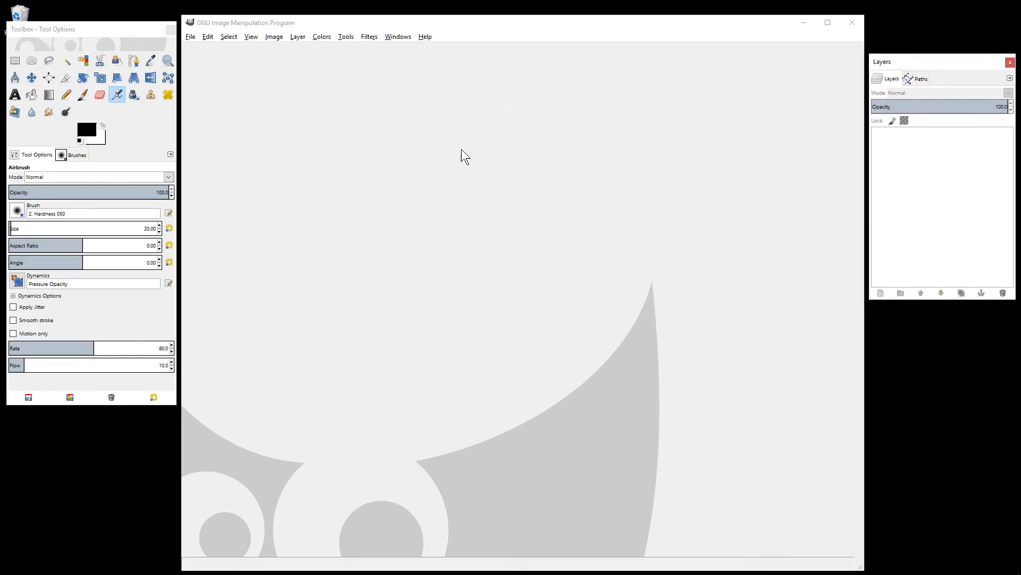
mouse_move(852, 24)
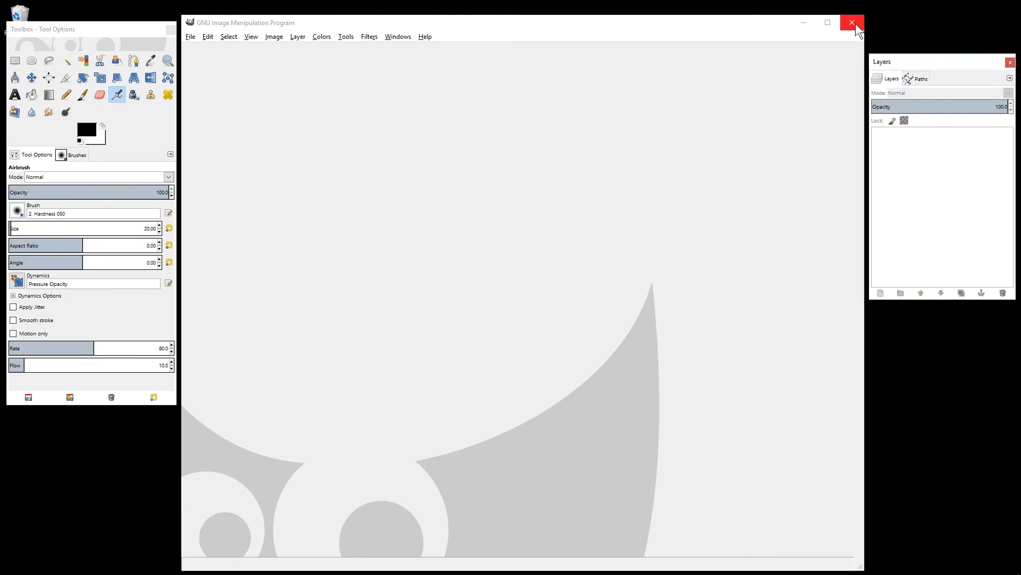
mouse_move(845, 34)
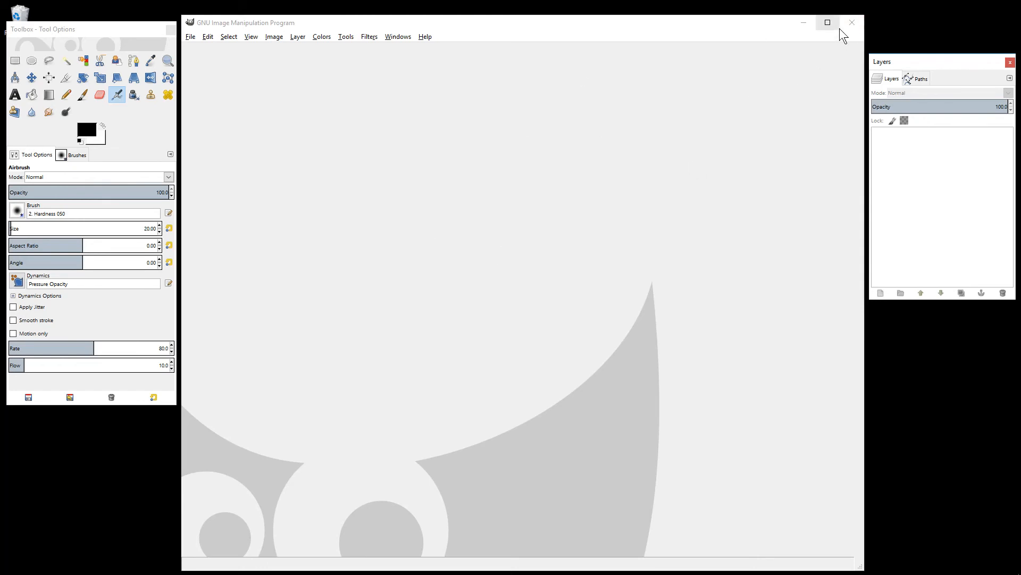
mouse_move(852, 23)
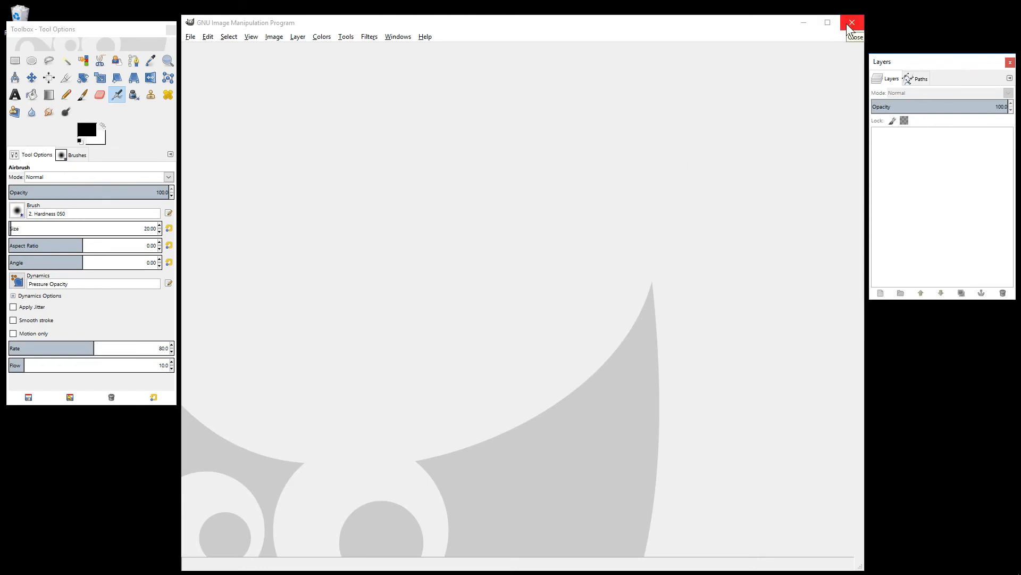
Step: Close GIMP's main window after its first start-up finishes loading plug-ins
click(852, 22)
text(you)
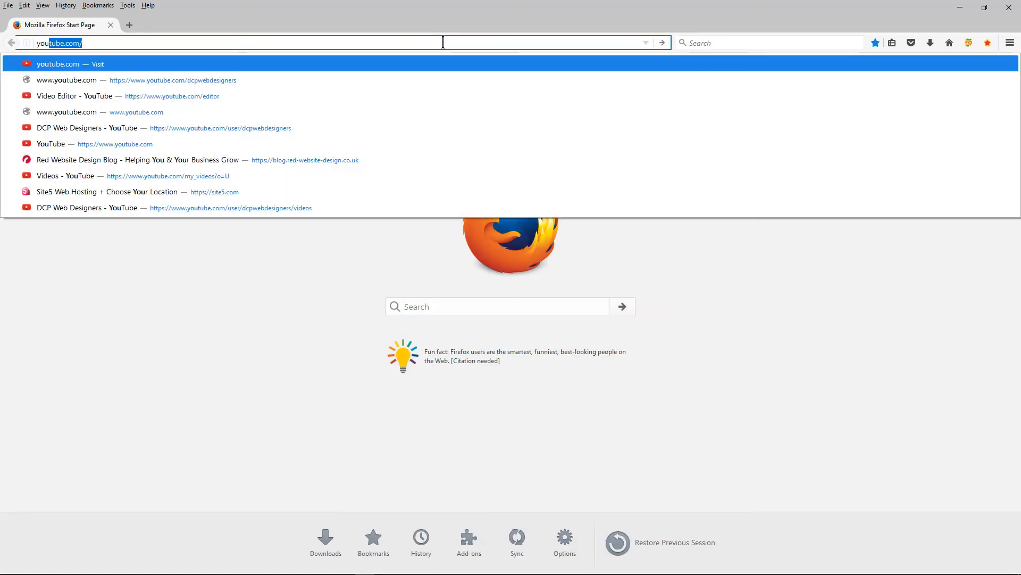
Step: Go to youtube.com and show the DCP Web Designers channel's Playlists page
click(66, 81)
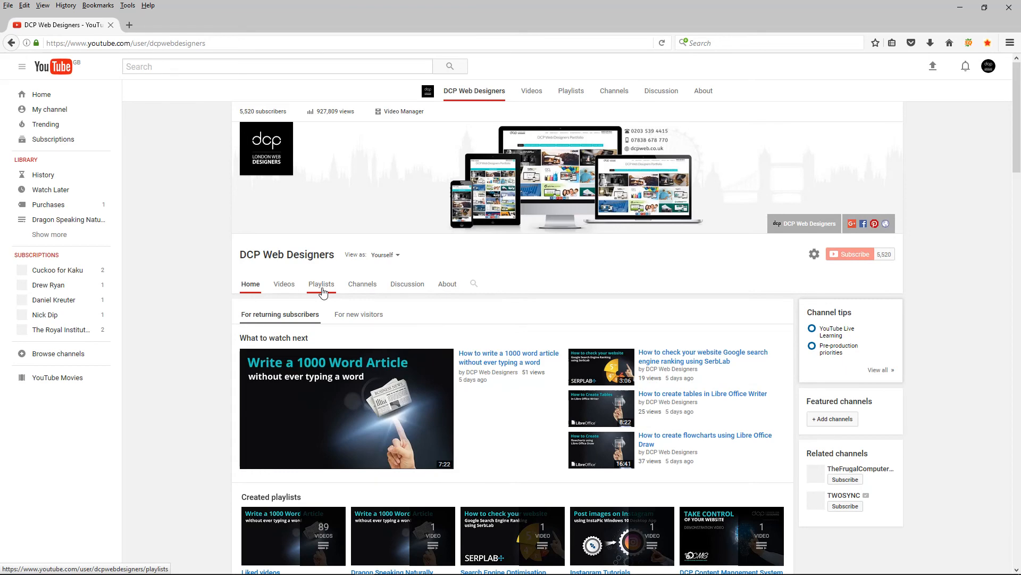
click(322, 283)
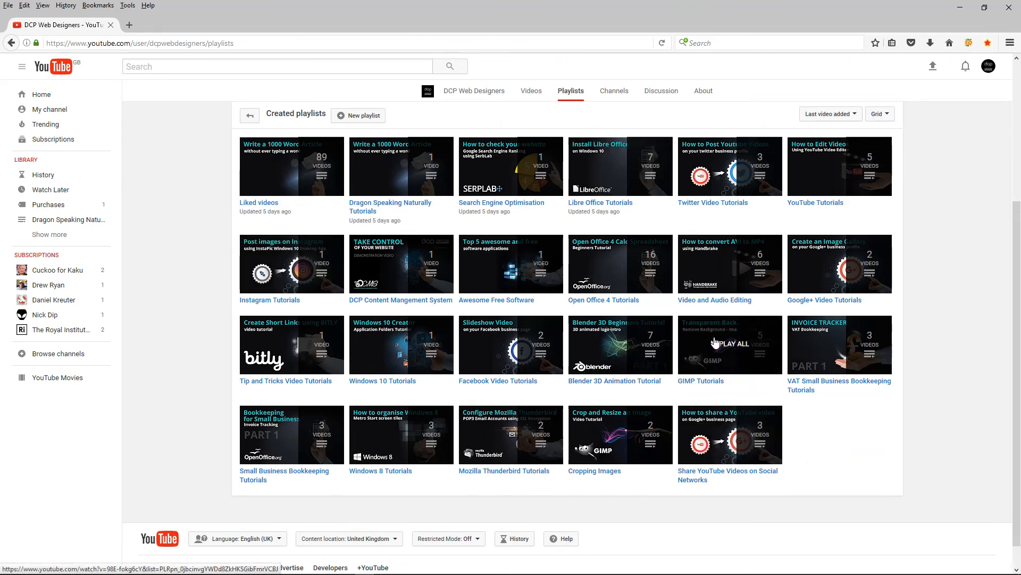
mouse_move(728, 348)
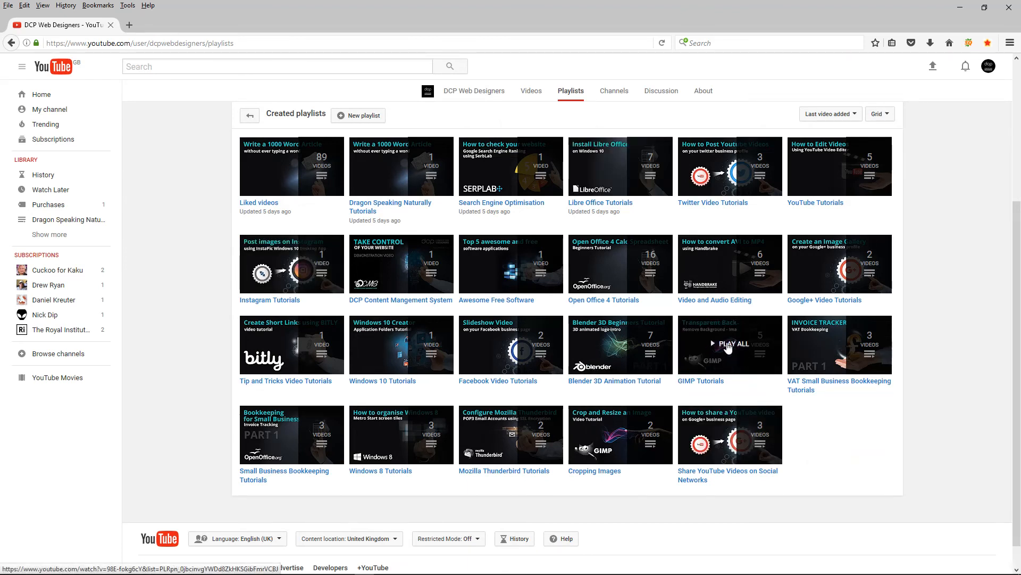
Step: Play all videos in the GIMP Tutorials playlist and pause 'GIMP 2.8 Transparent Background'
click(730, 343)
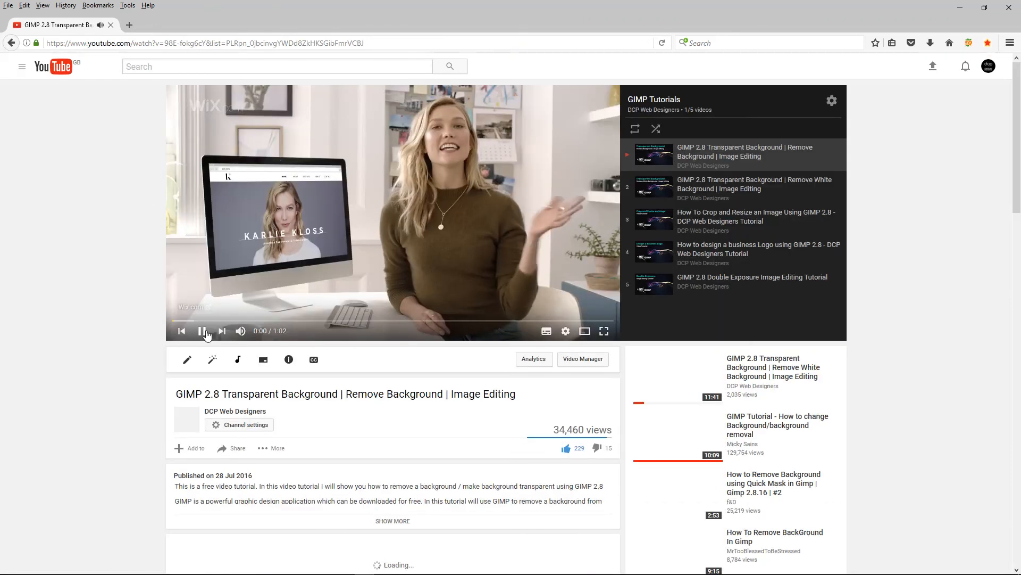
click(204, 329)
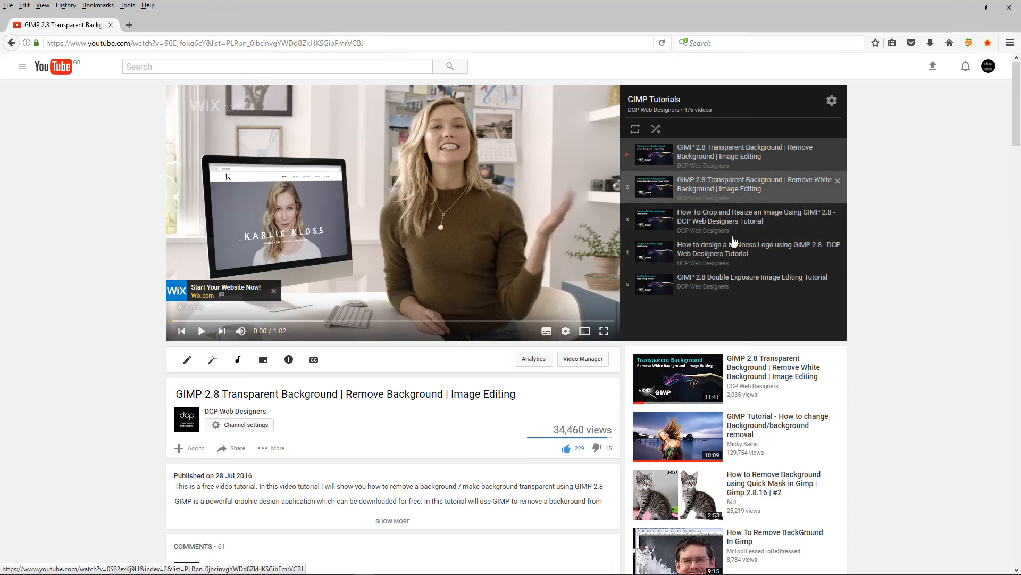
mouse_move(716, 155)
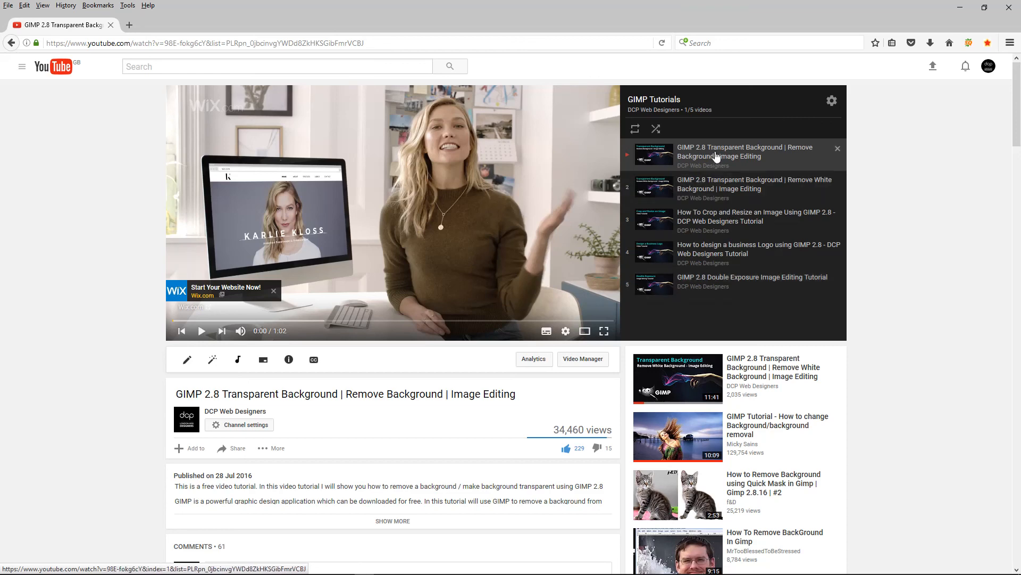
mouse_move(718, 200)
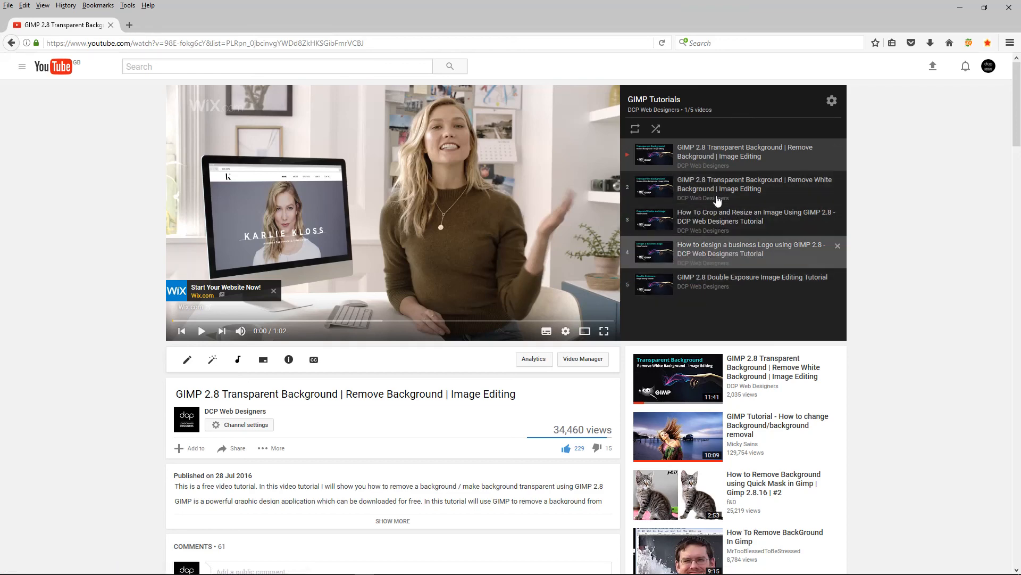
mouse_move(717, 179)
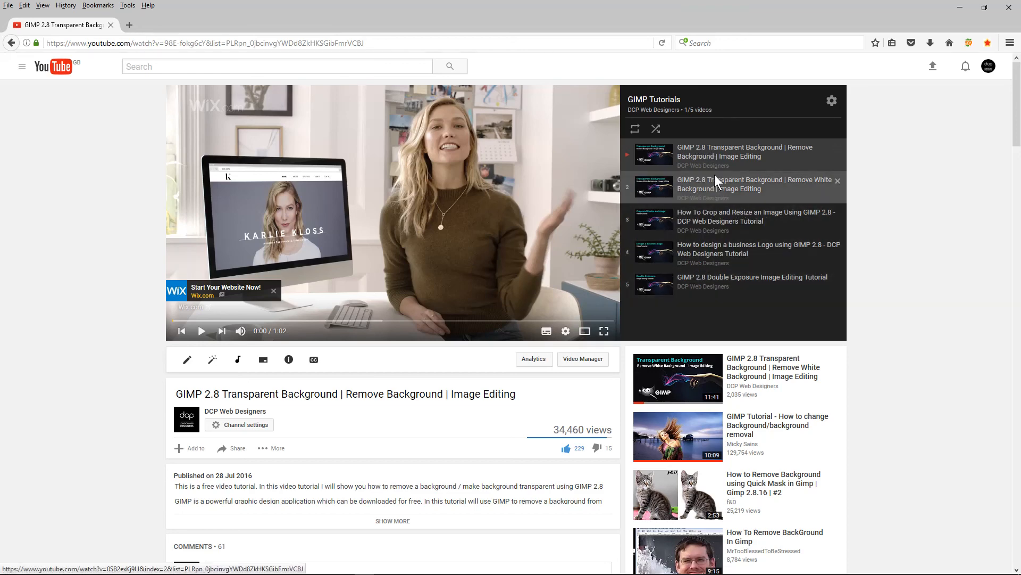